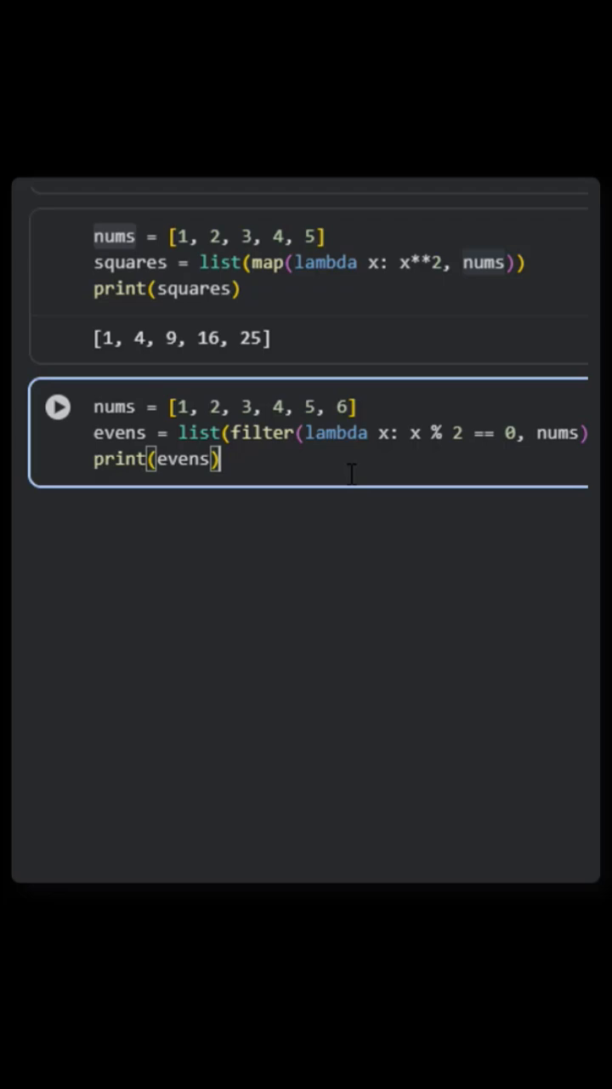
Run the filter lambda cell to print the even numbers [2, 4, 6]
{"action": "left_click", "coordinate": [58, 407]}
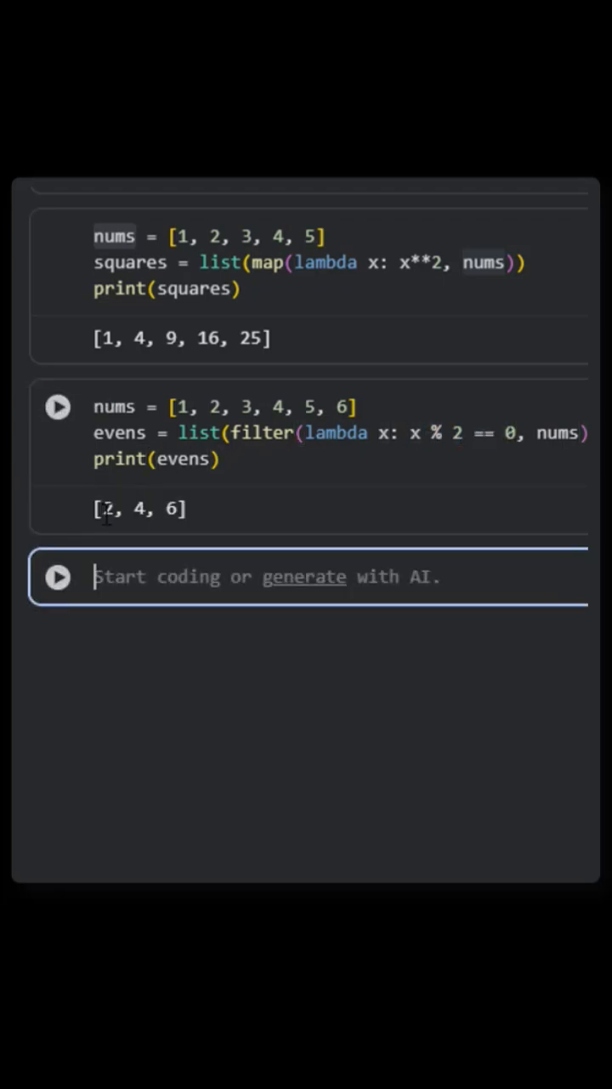